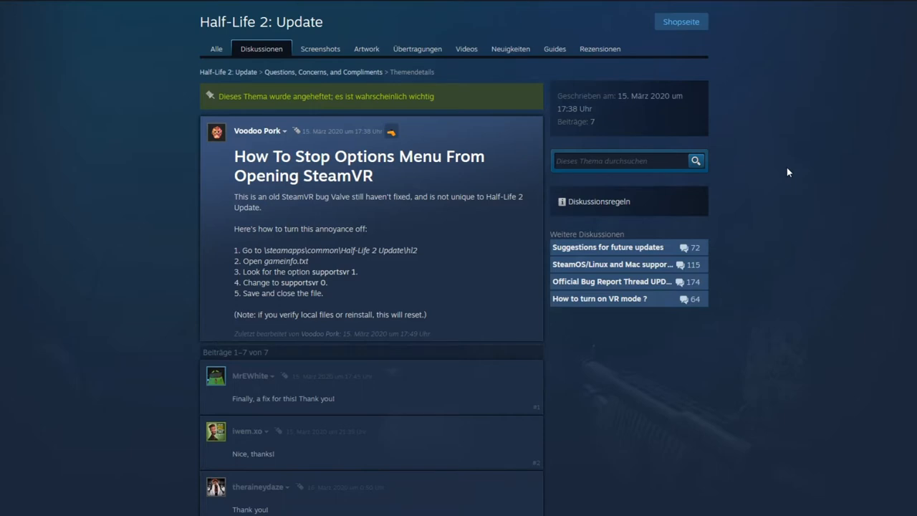
mouse_move(270, 147)
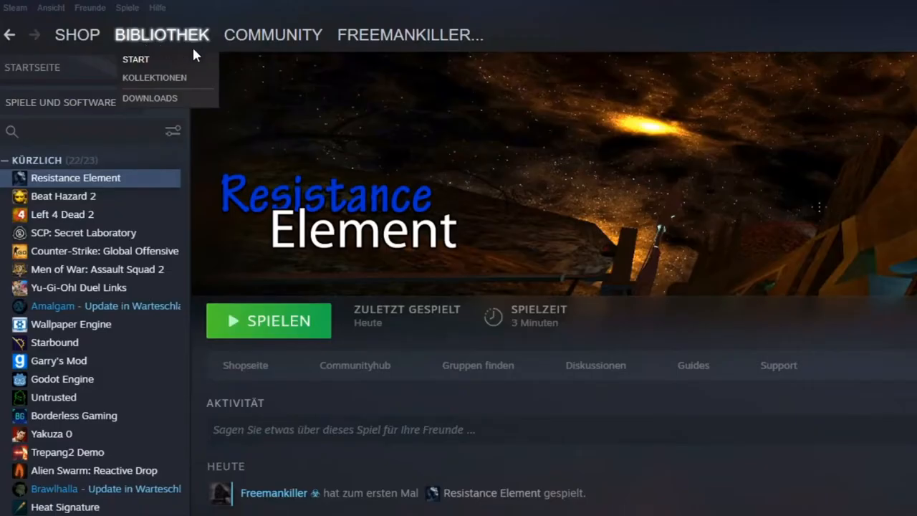
- Browse Resistance Element's local files via Eigenschaften > LOKALE DATEIEN > Durchsuchen
right_click(75, 178)
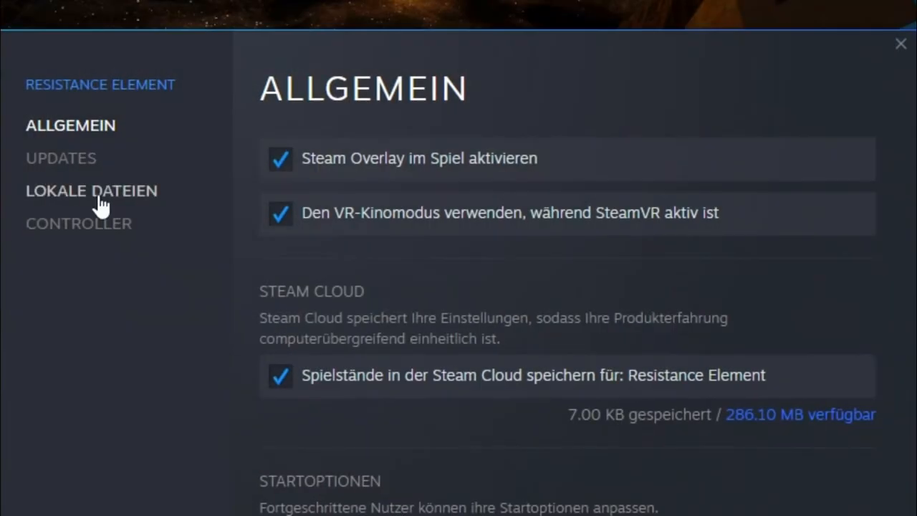
left_click(91, 191)
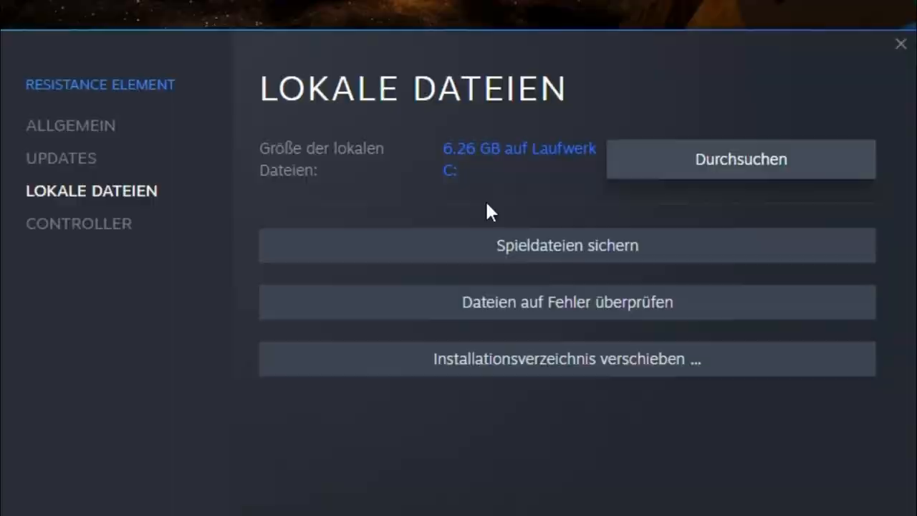
left_click(741, 158)
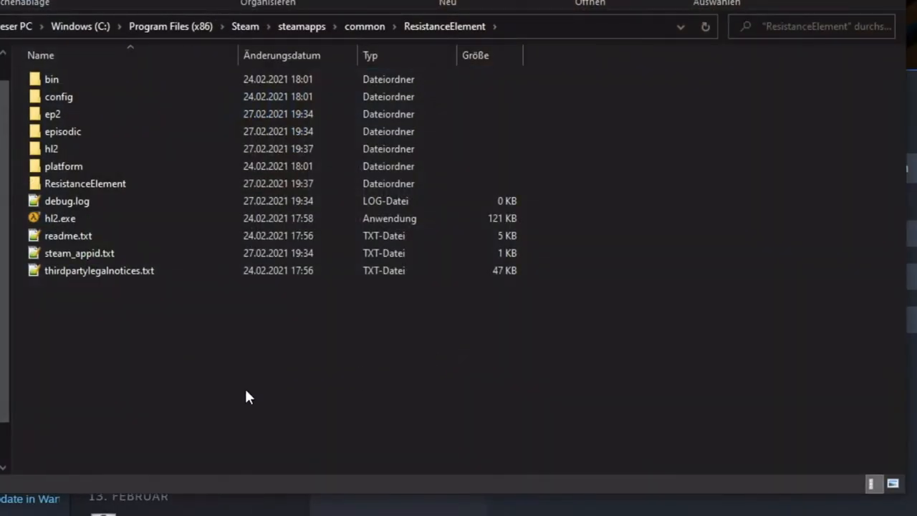
- Search the folder for 'ga' and open the gameinfo.txt result in the editor
type("ga")
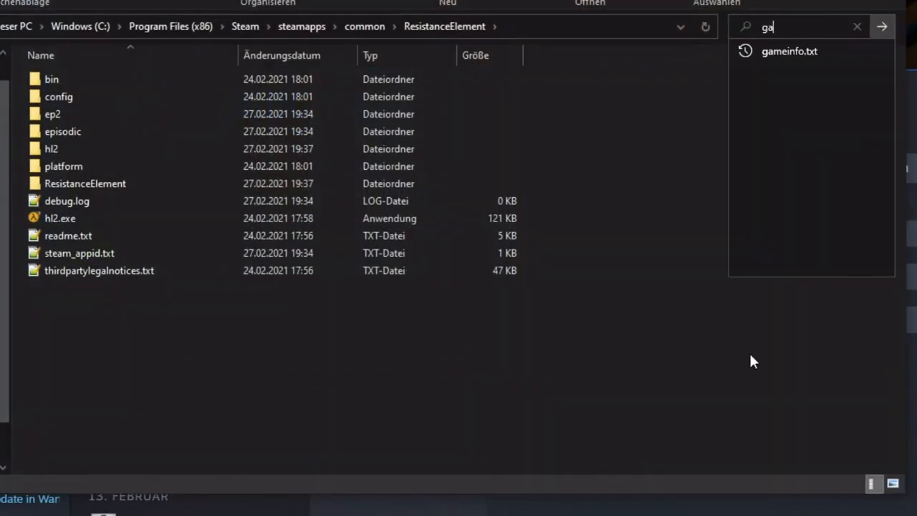
left_click(796, 51)
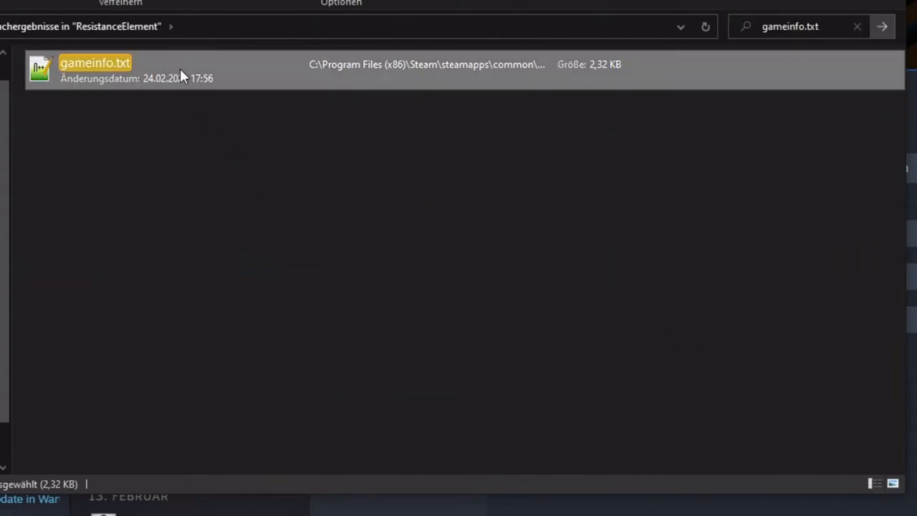
double_click(96, 63)
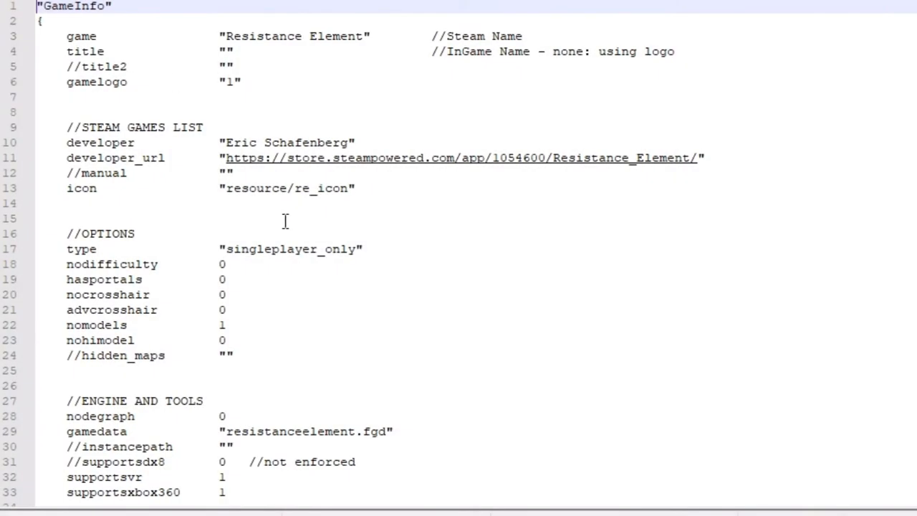
mouse_move(291, 238)
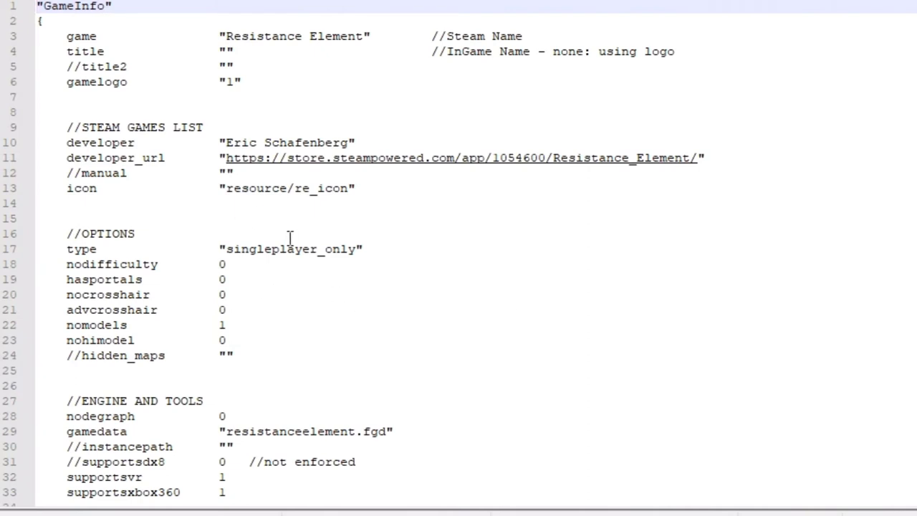
- Set supportsvr on line 32 to 0 and review the rest of gameinfo.txt
left_click(246, 477)
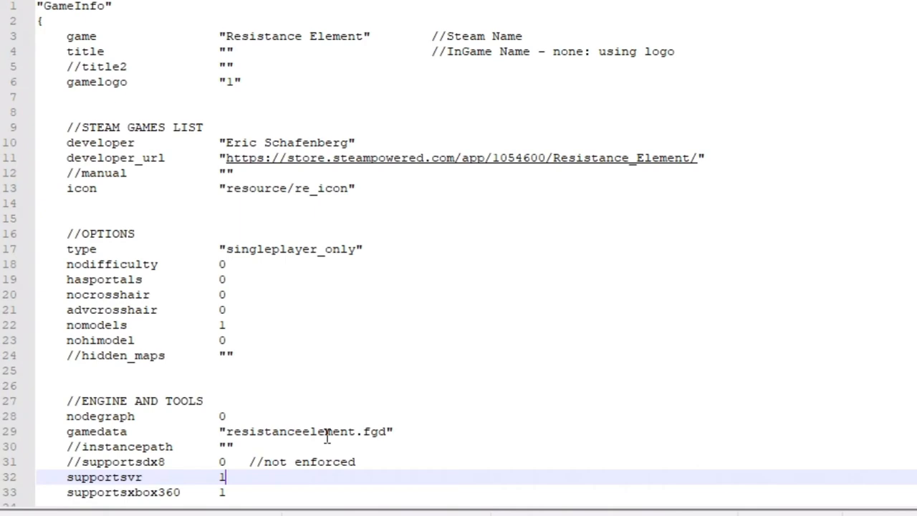
type("0")
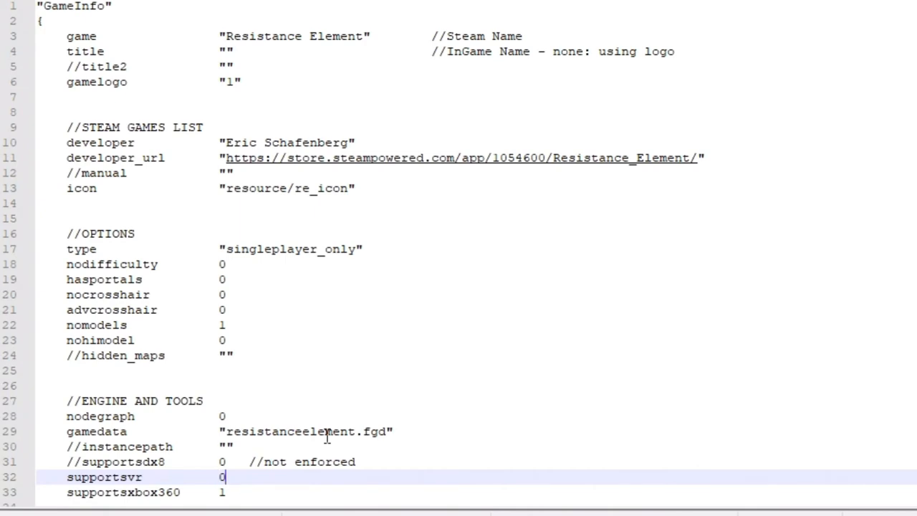
scroll("down", 3)
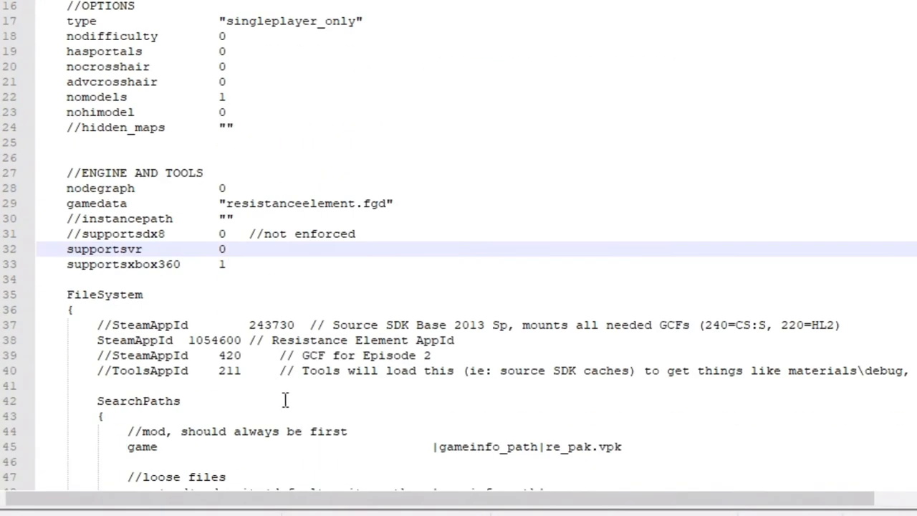
scroll("down", 3)
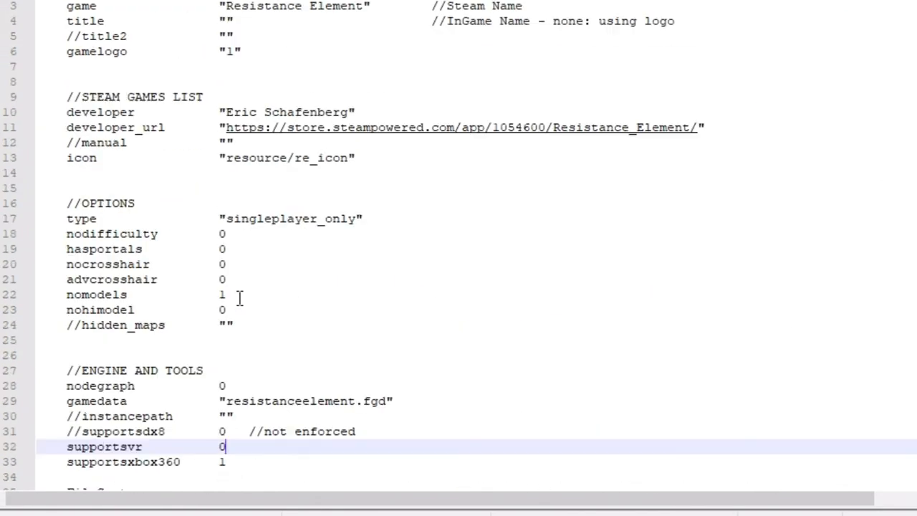
scroll("up", 3)
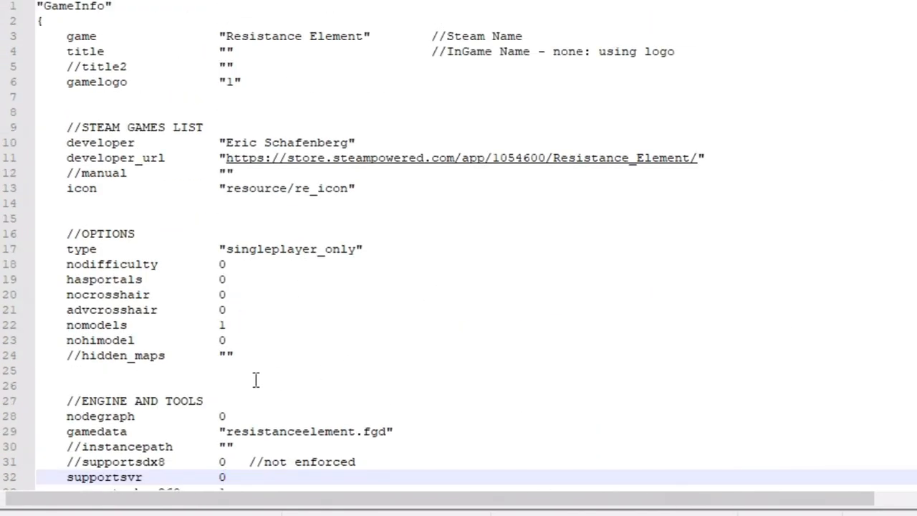
scroll("down", 3)
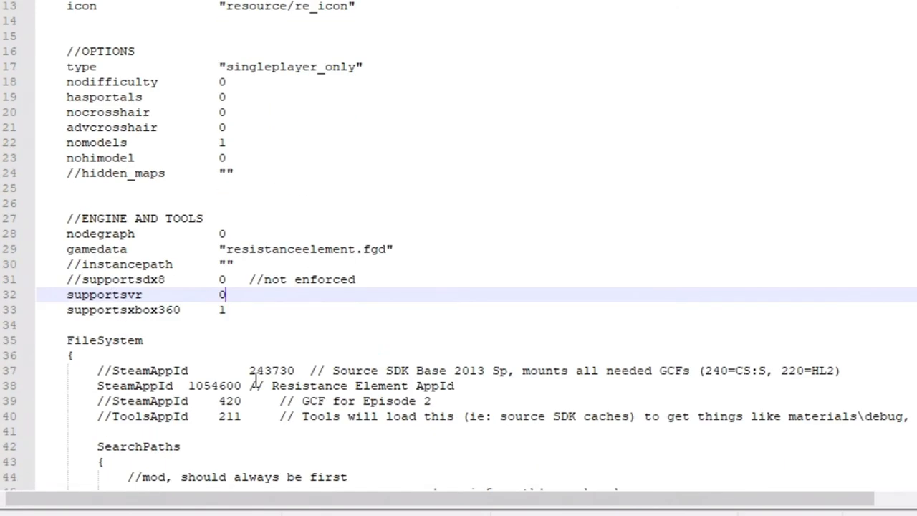